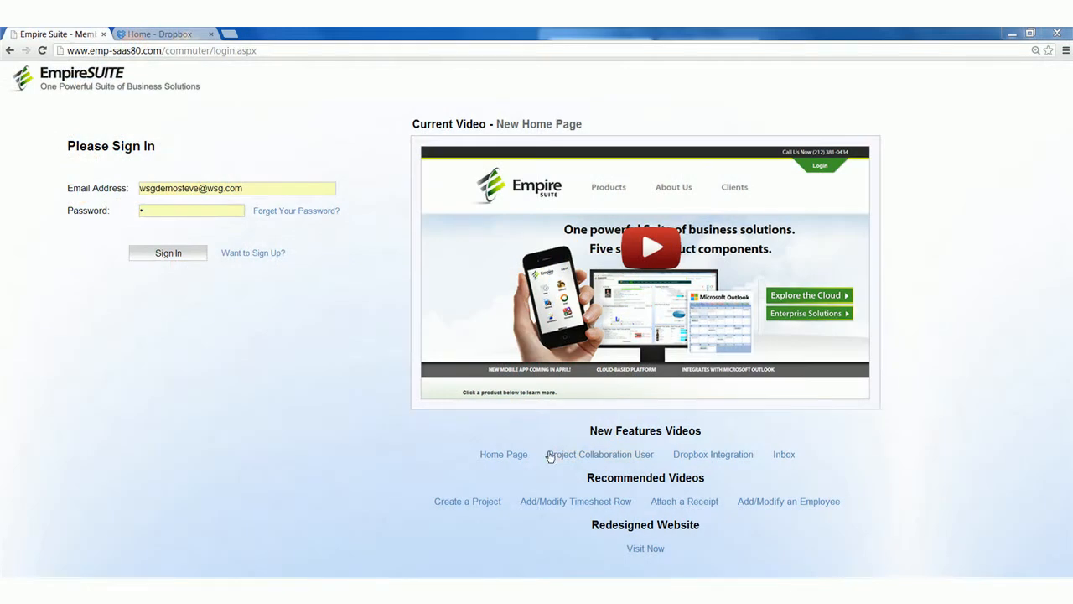
Step: Sign in to the demo account and land on the home dashboard
left_click(168, 252)
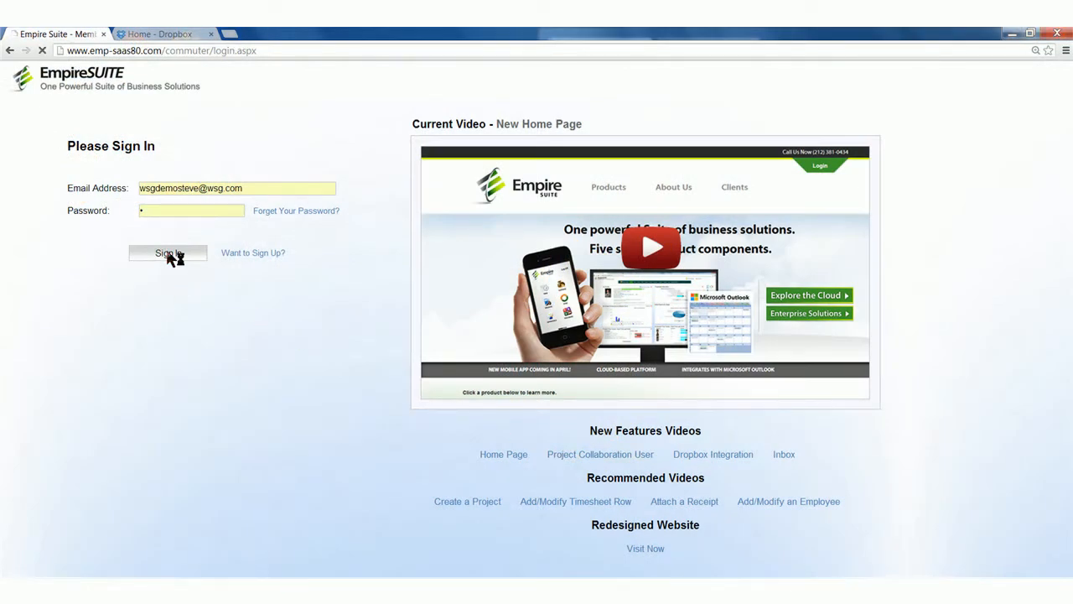
left_click(168, 253)
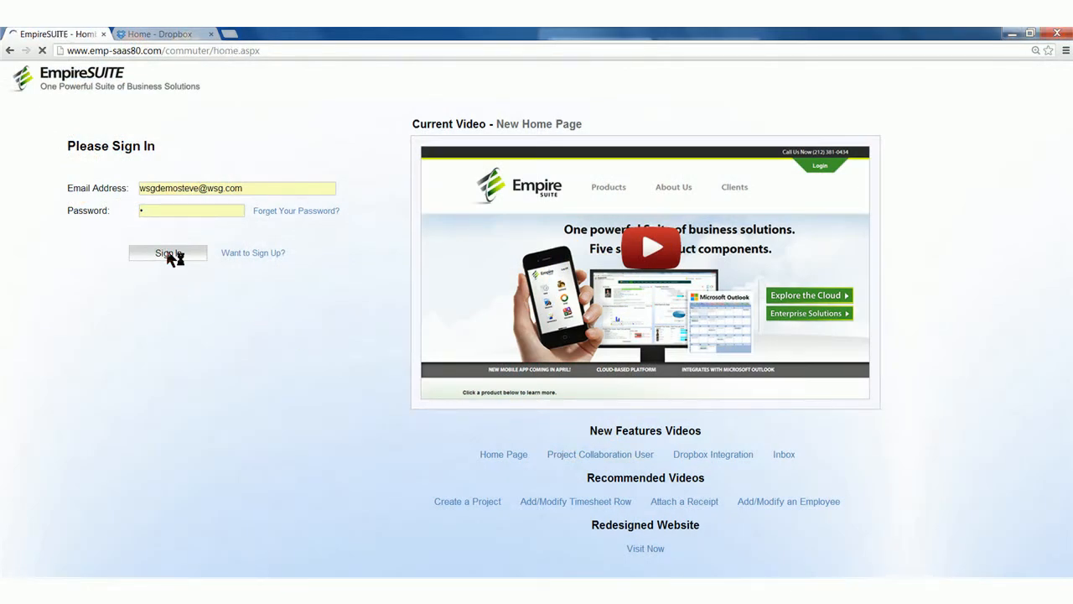
left_click(168, 253)
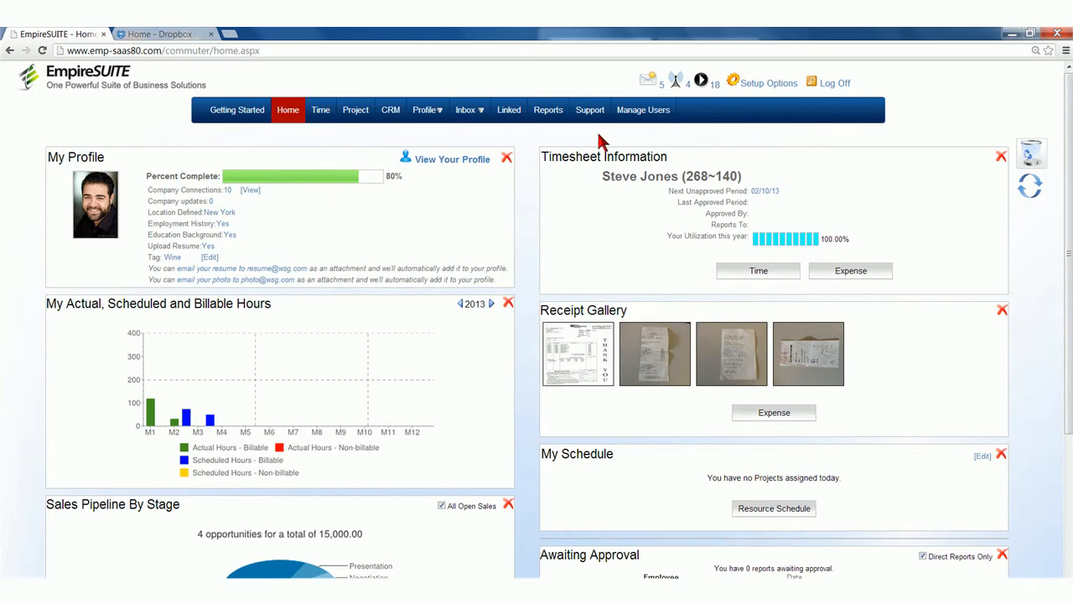
Step: Show the Manage Users list of employees with rates and access permissions
left_click(643, 109)
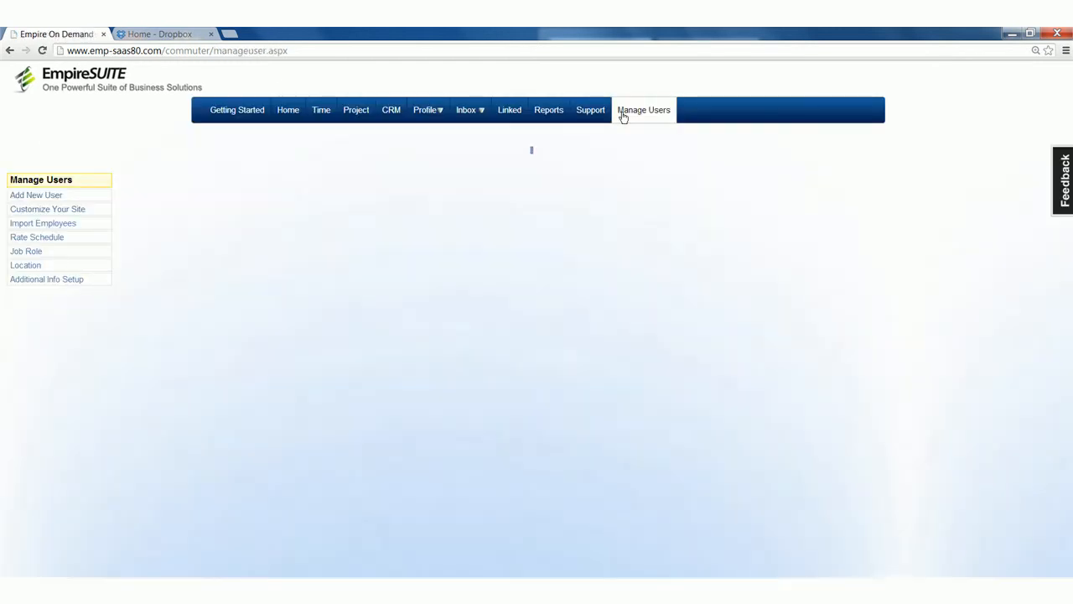
left_click(643, 110)
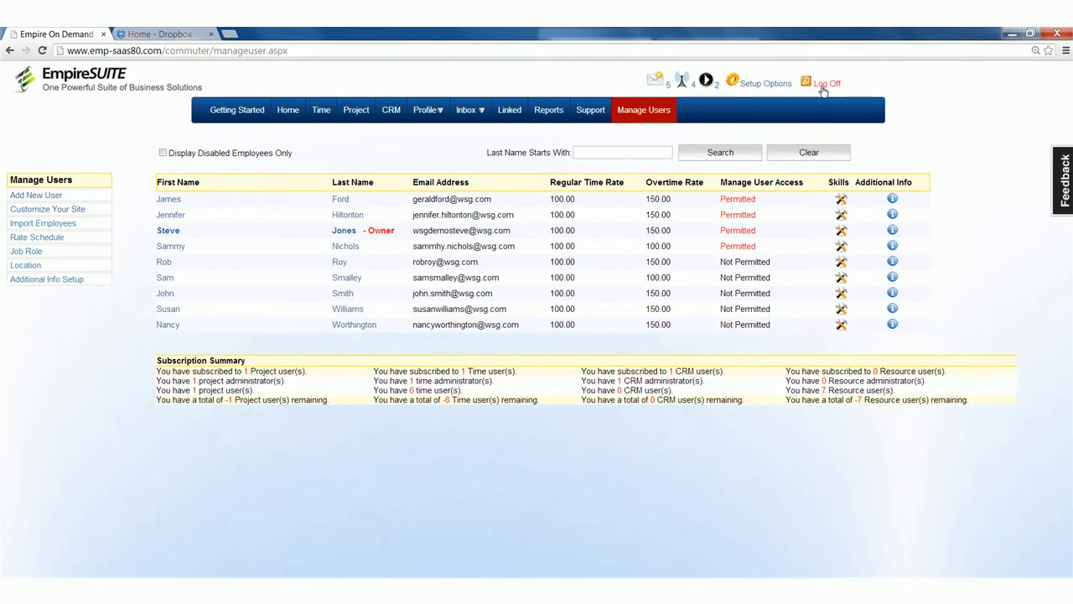
left_click(826, 83)
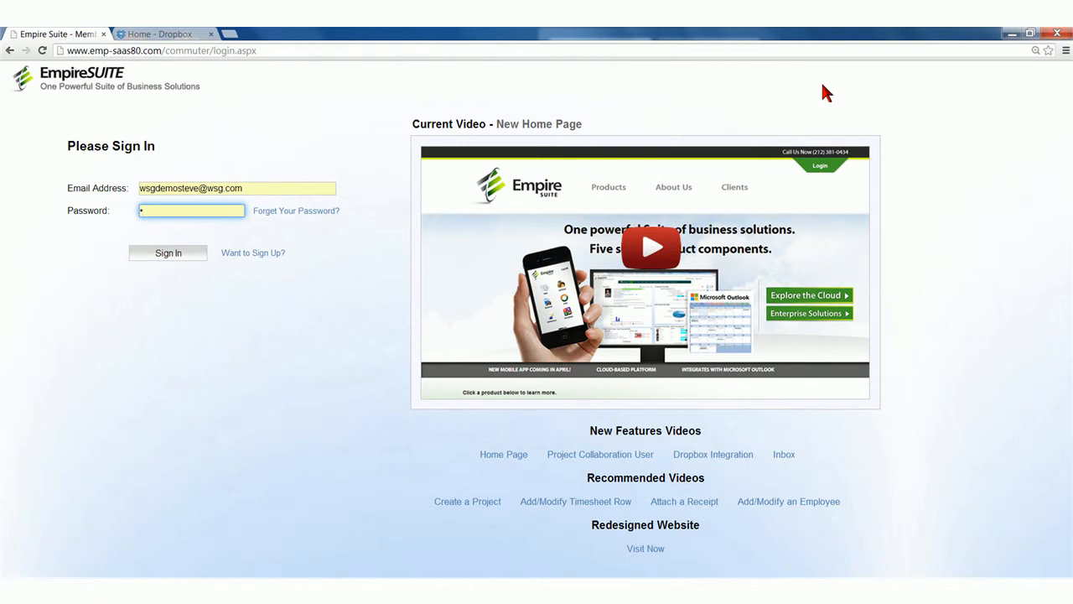
mouse_move(199, 207)
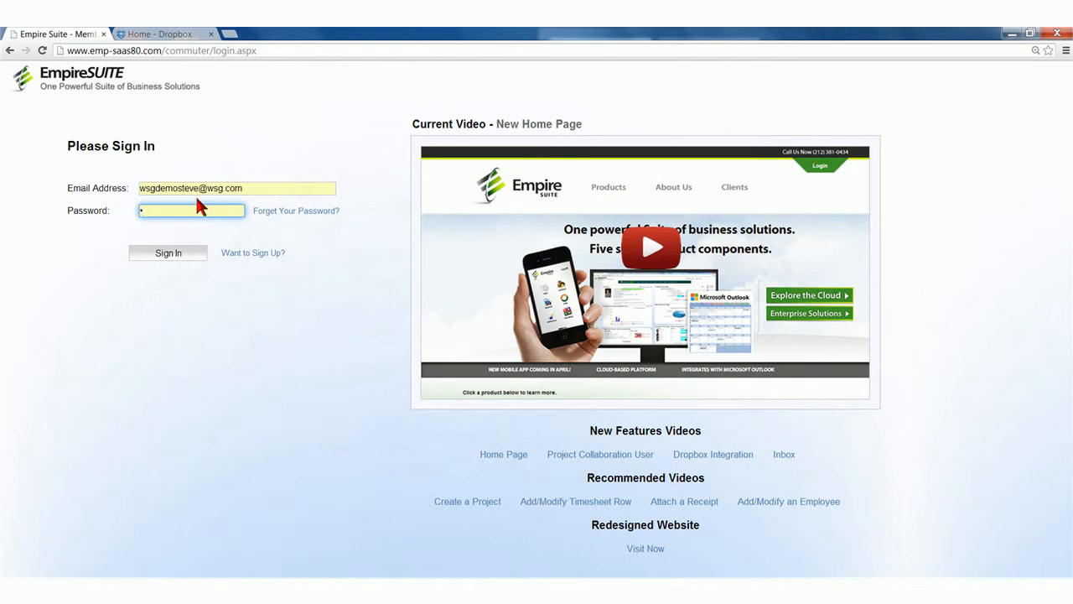
left_click(235, 188)
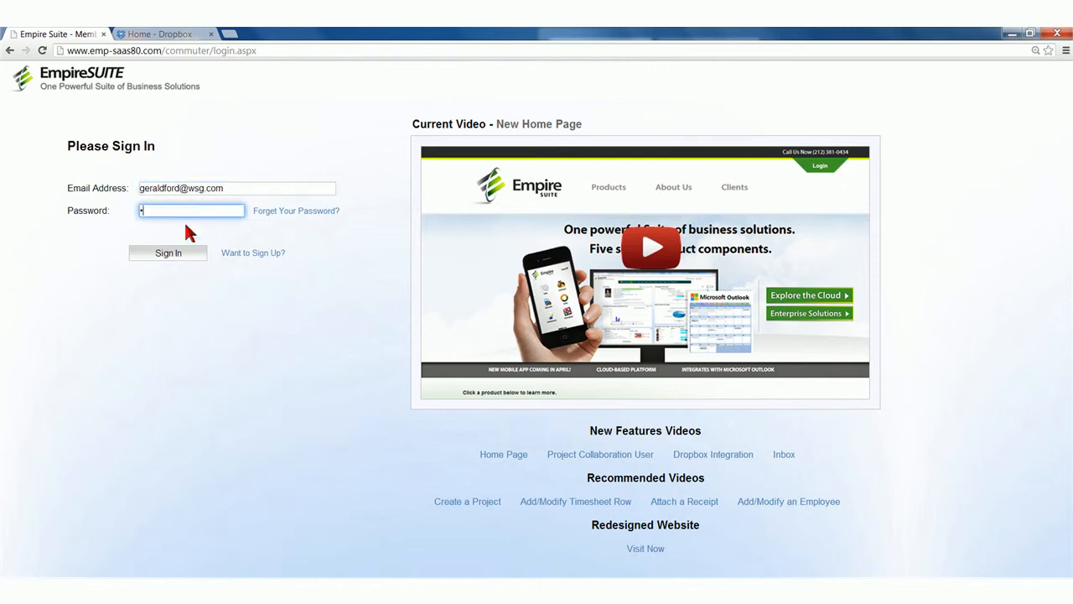
left_click(167, 252)
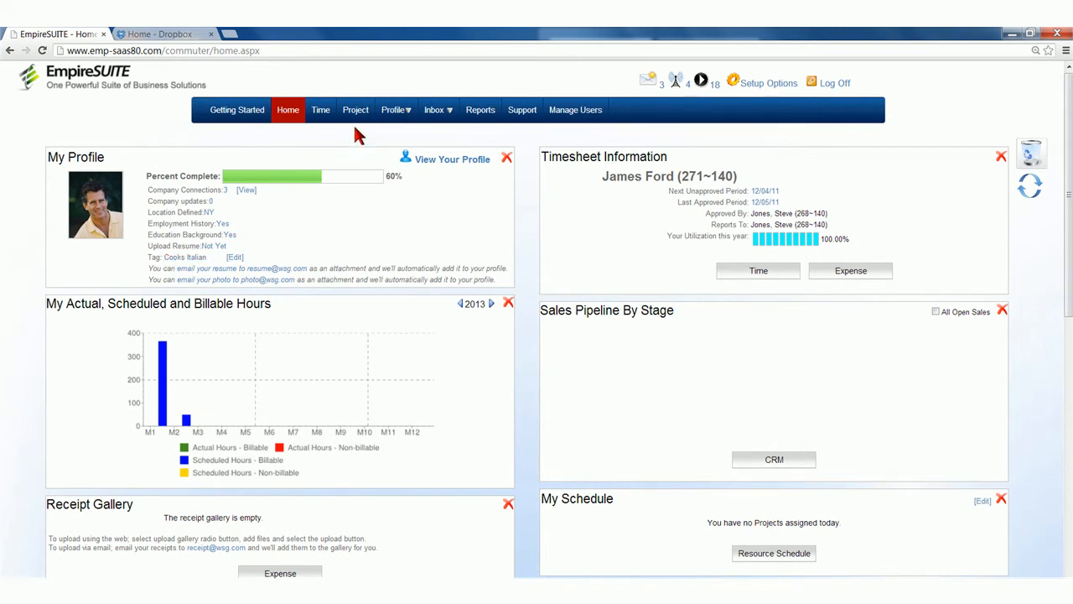
left_click(356, 110)
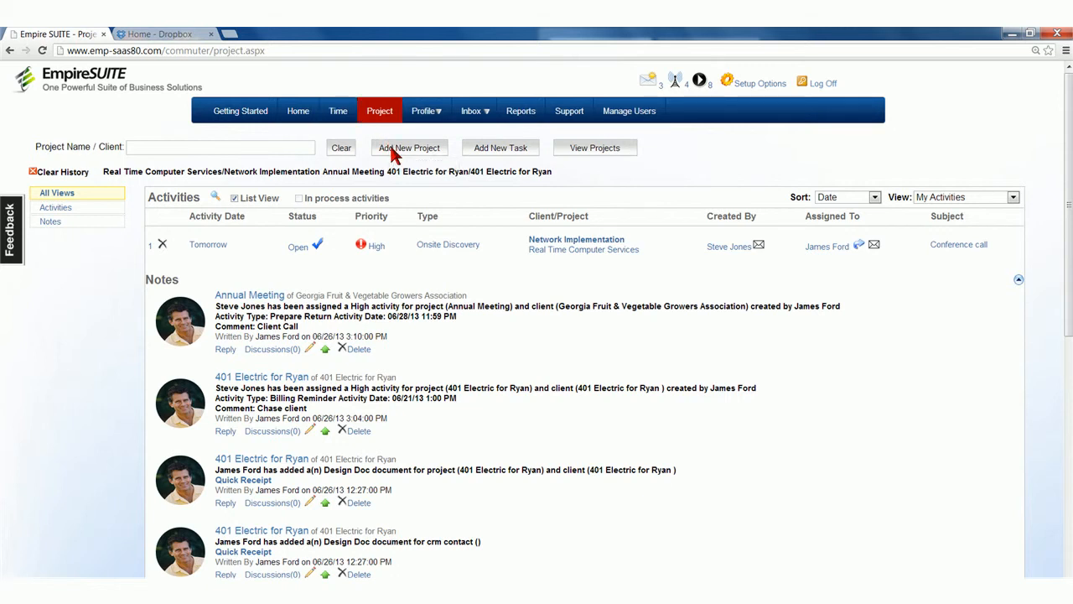
mouse_move(409, 147)
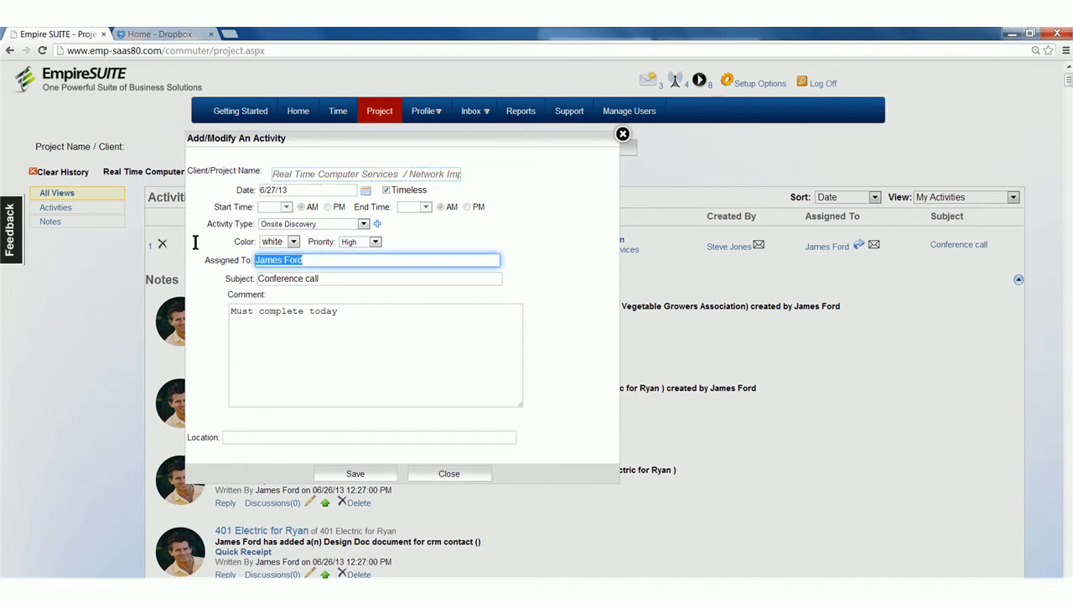
Step: Assign the high-priority onsite activity to James and save it
type("ge")
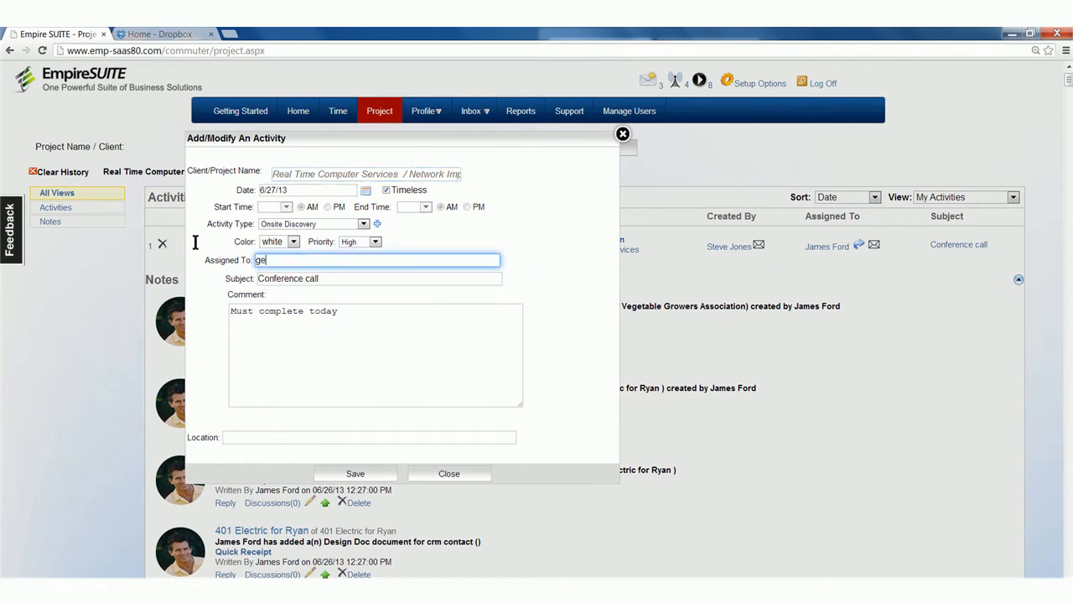
type("jame")
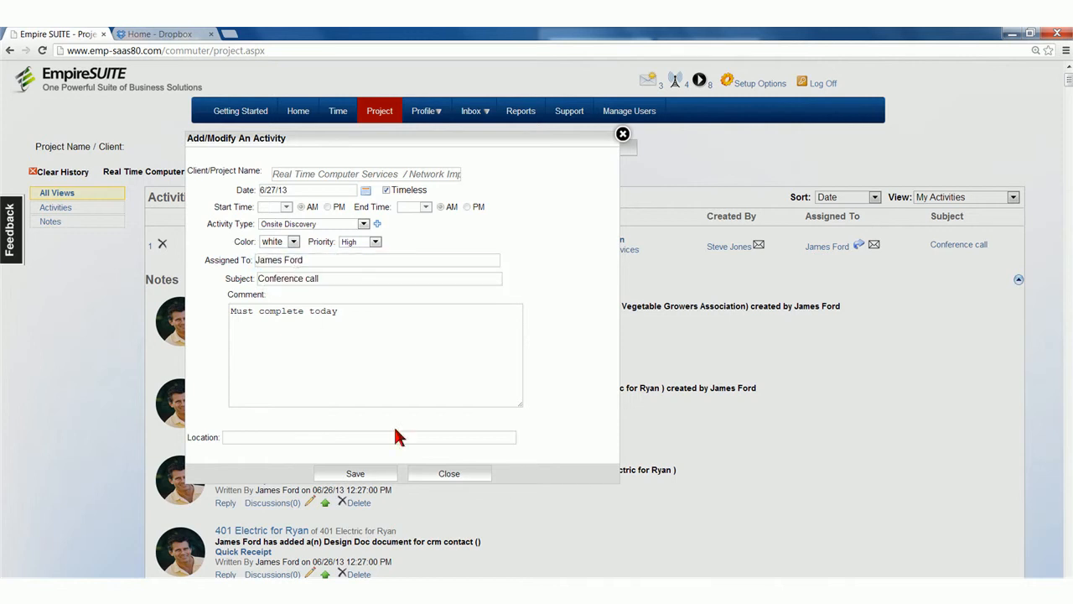
left_click(355, 473)
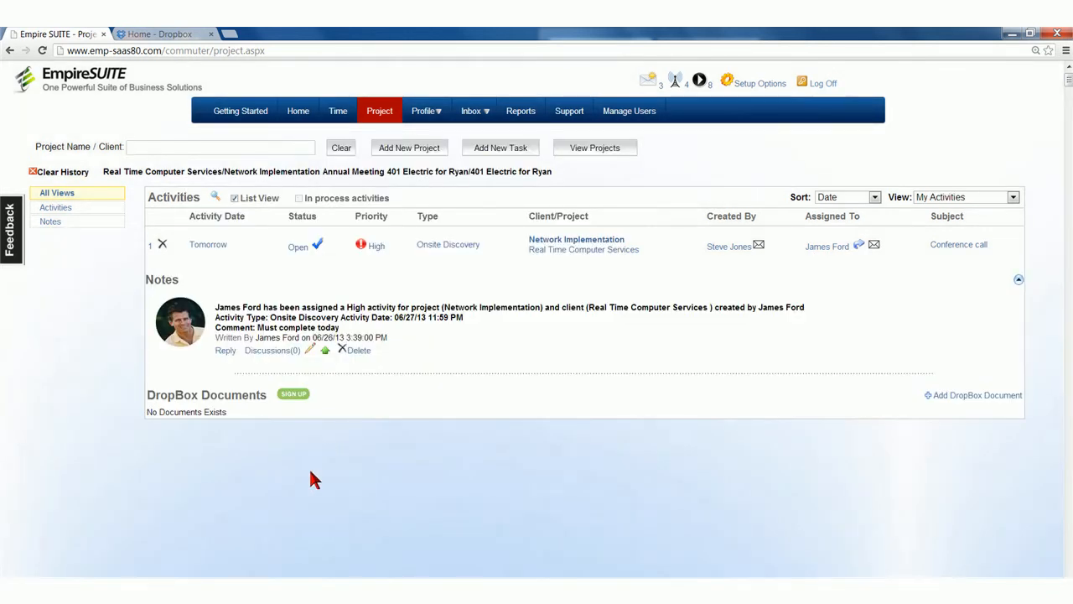
mouse_move(409, 443)
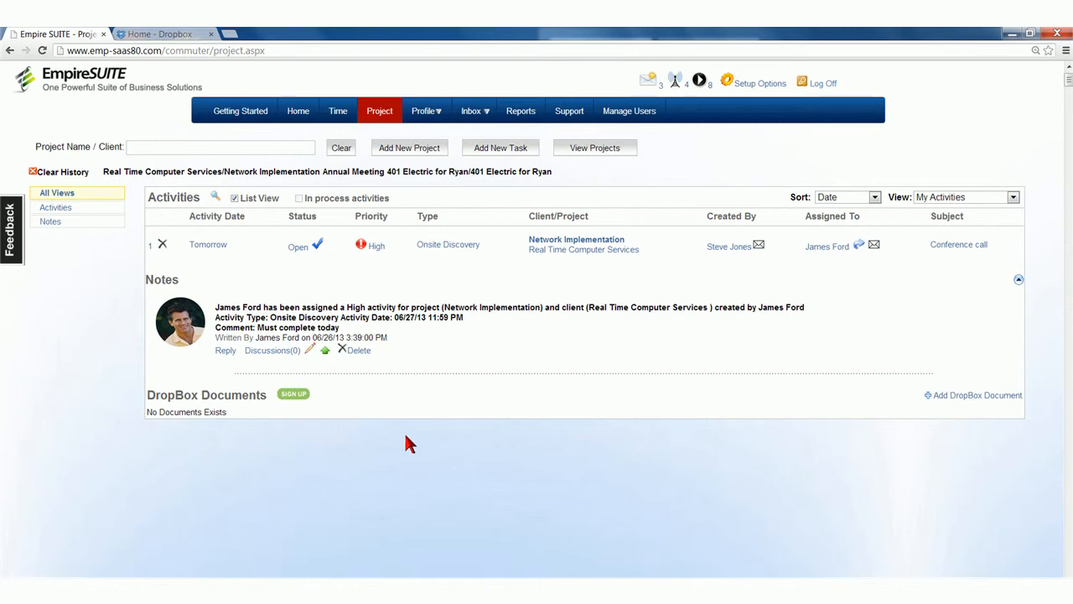
mouse_move(937, 212)
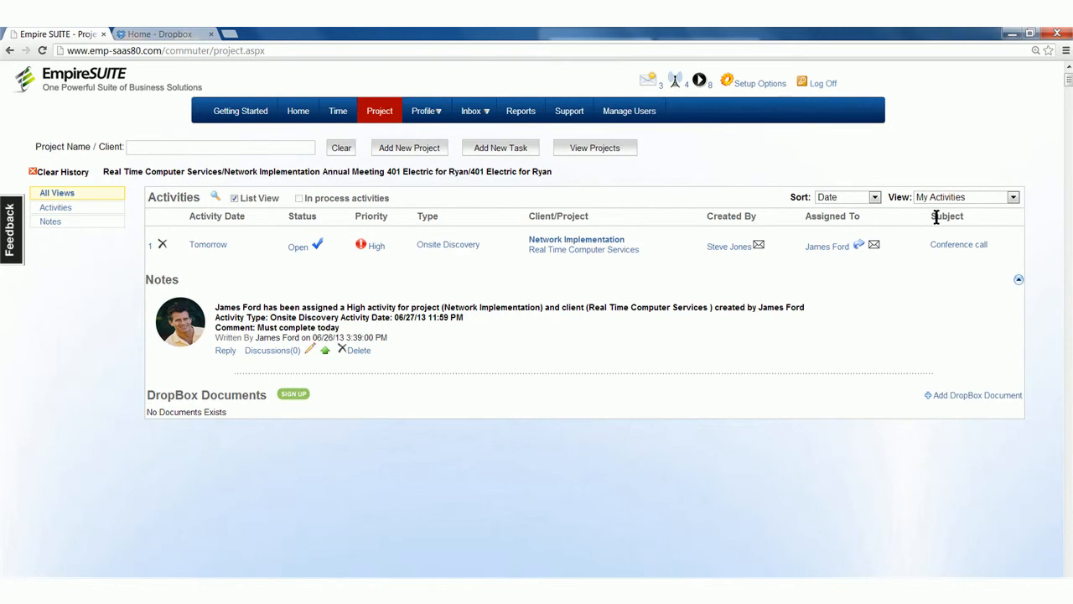
mouse_move(836, 327)
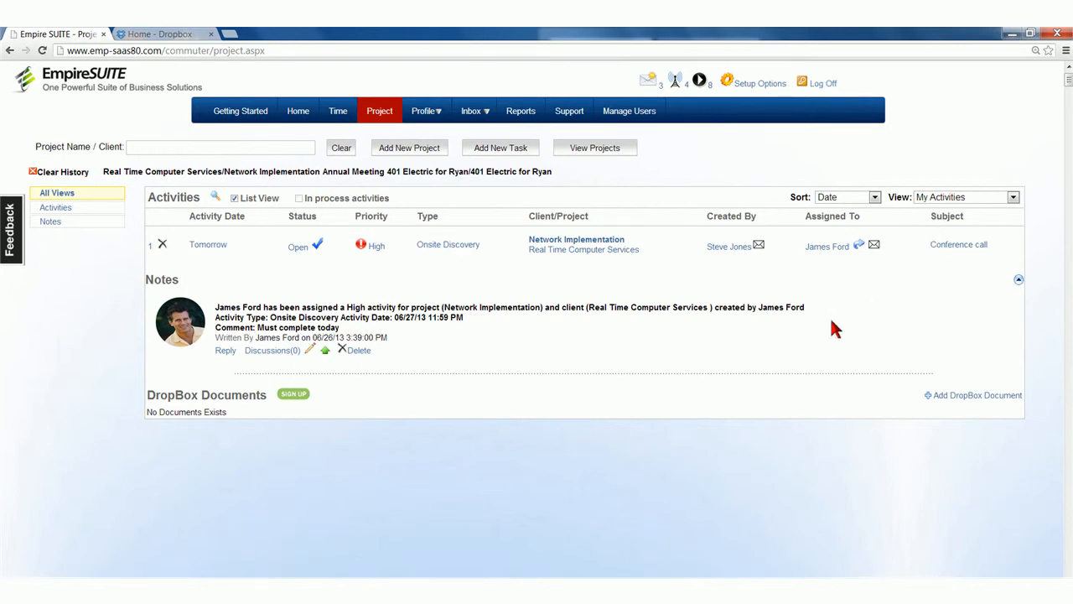
Step: Attach Dropbox file quick_receipt.jpg as a Receipt document to the Network Implementation project
left_click(977, 395)
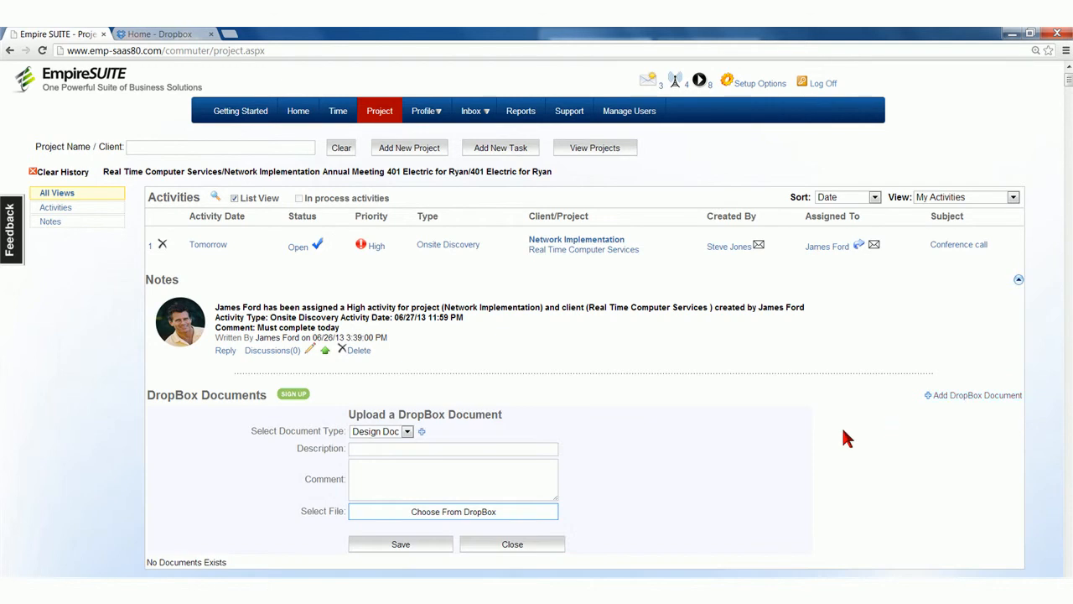
type("Receipt")
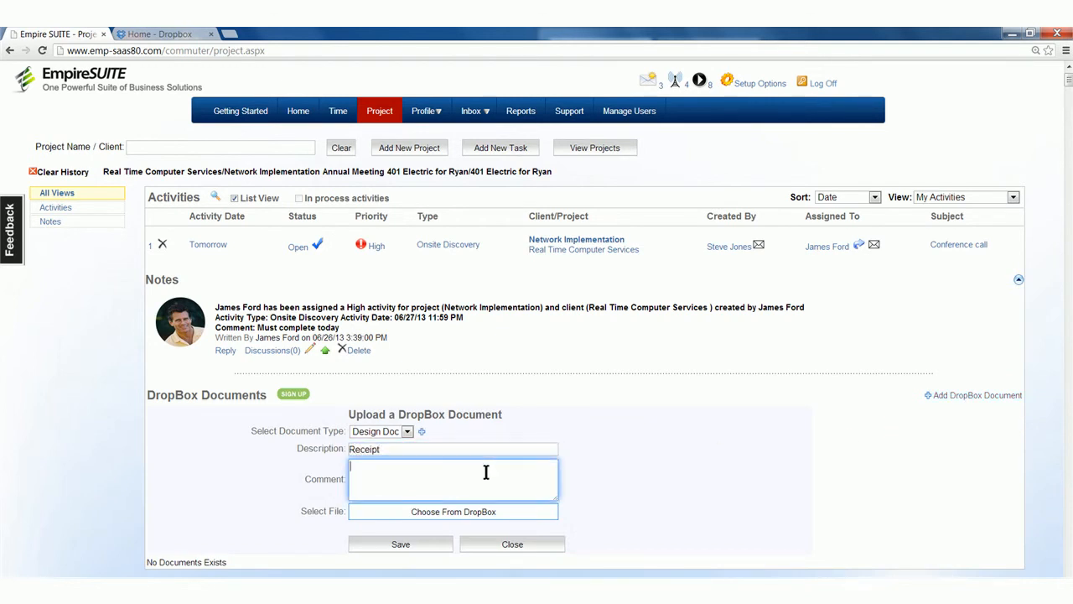
type("reeip")
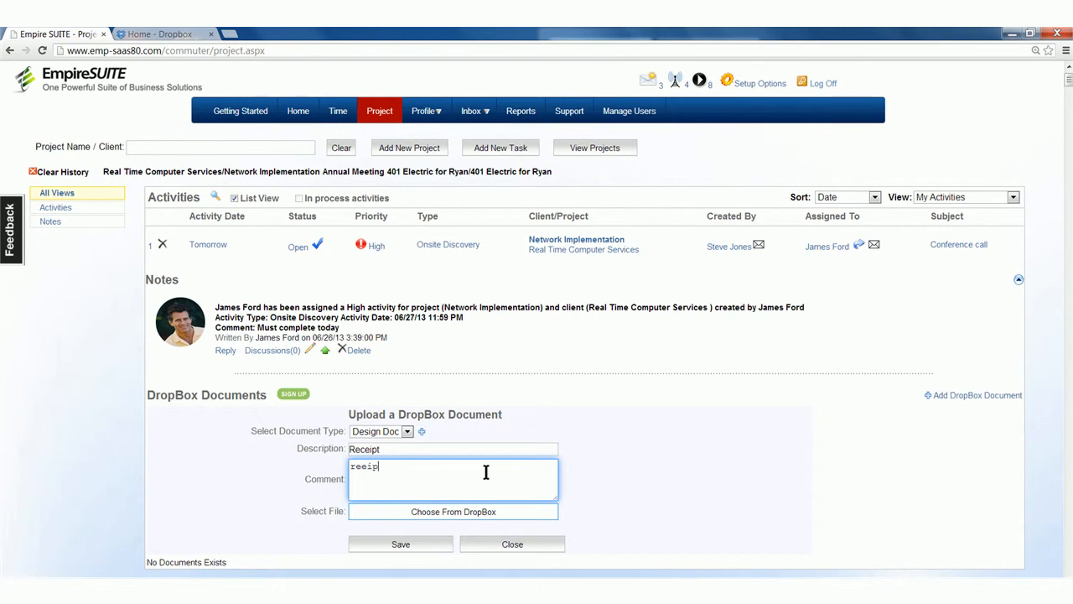
type("receipts")
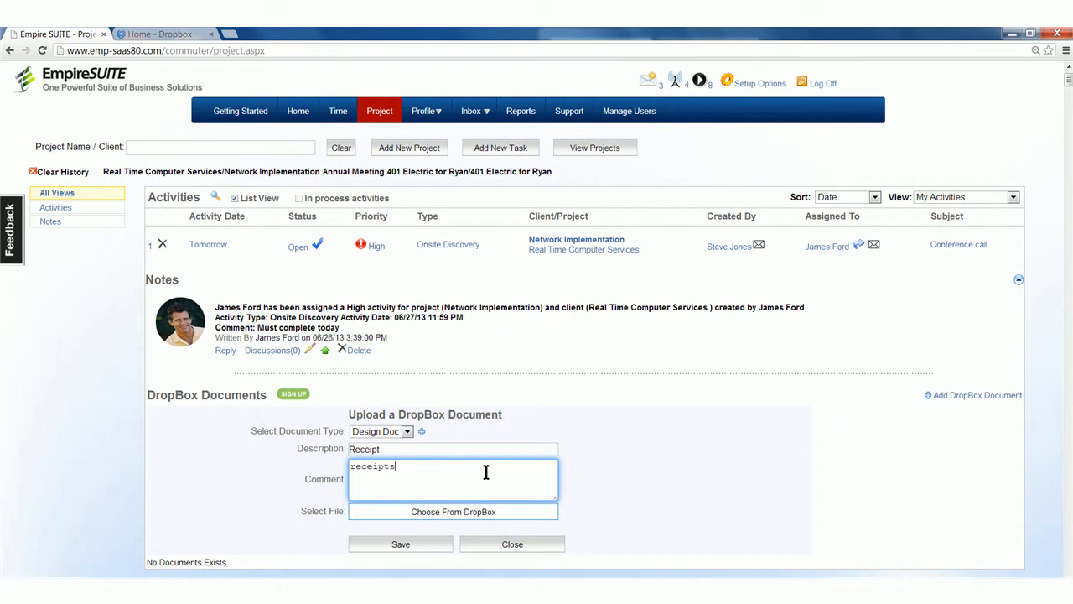
left_click(453, 511)
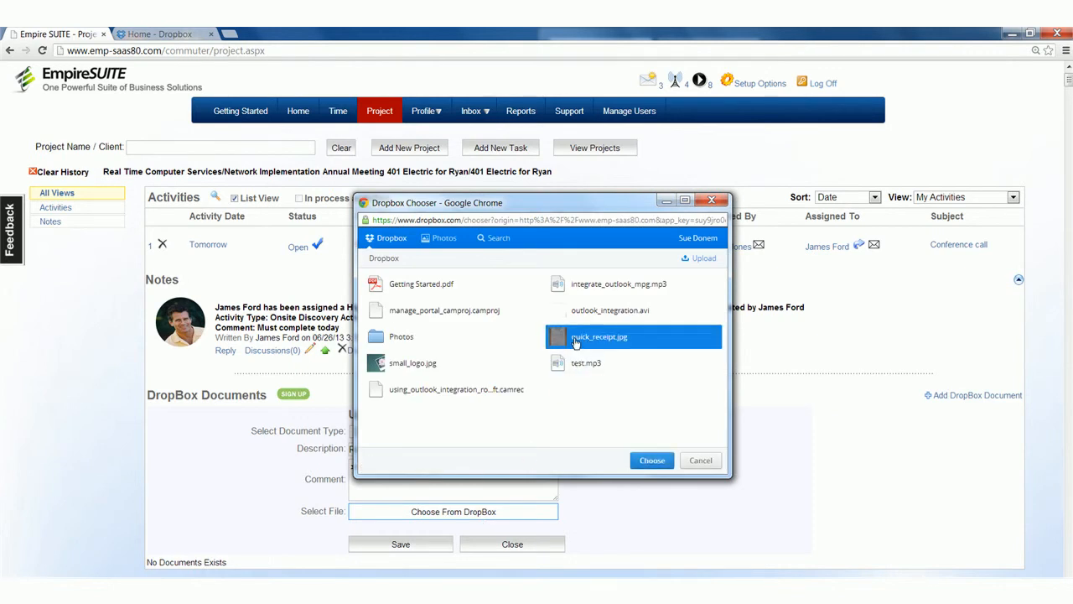
left_click(700, 459)
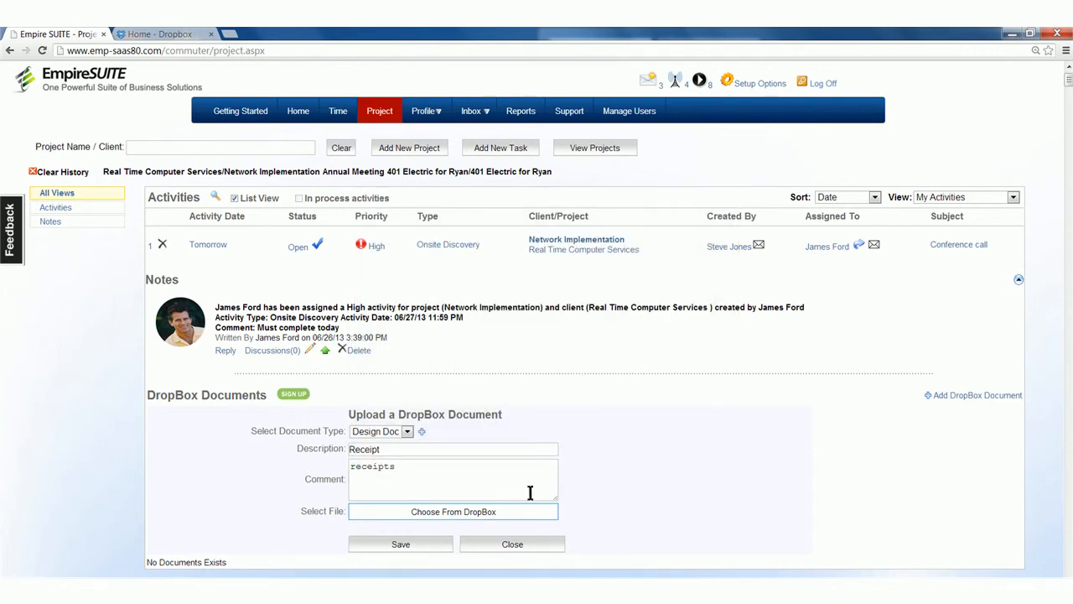
left_click(400, 543)
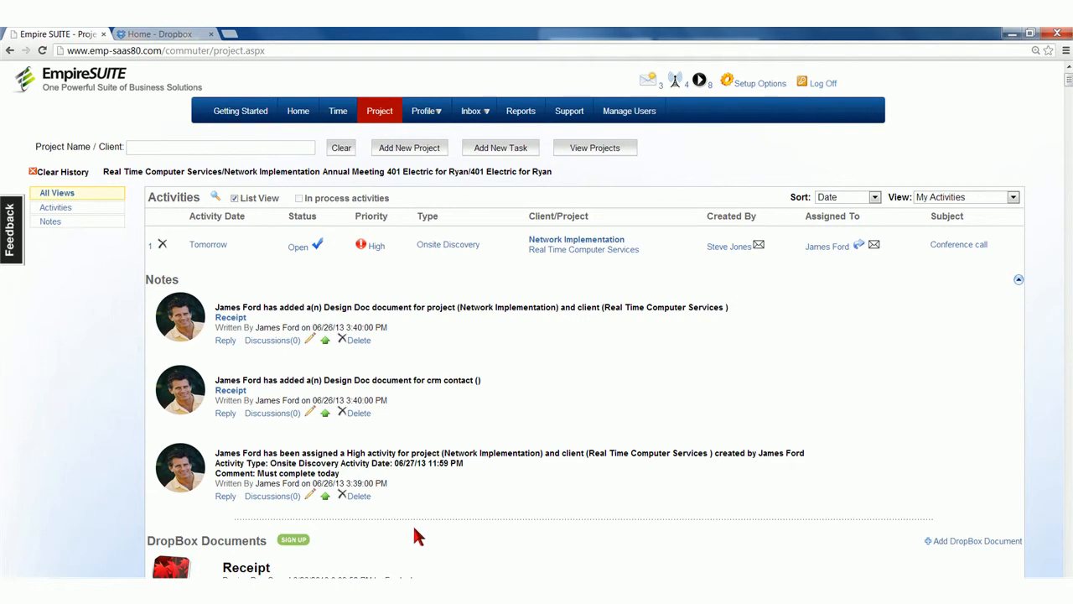
mouse_move(482, 126)
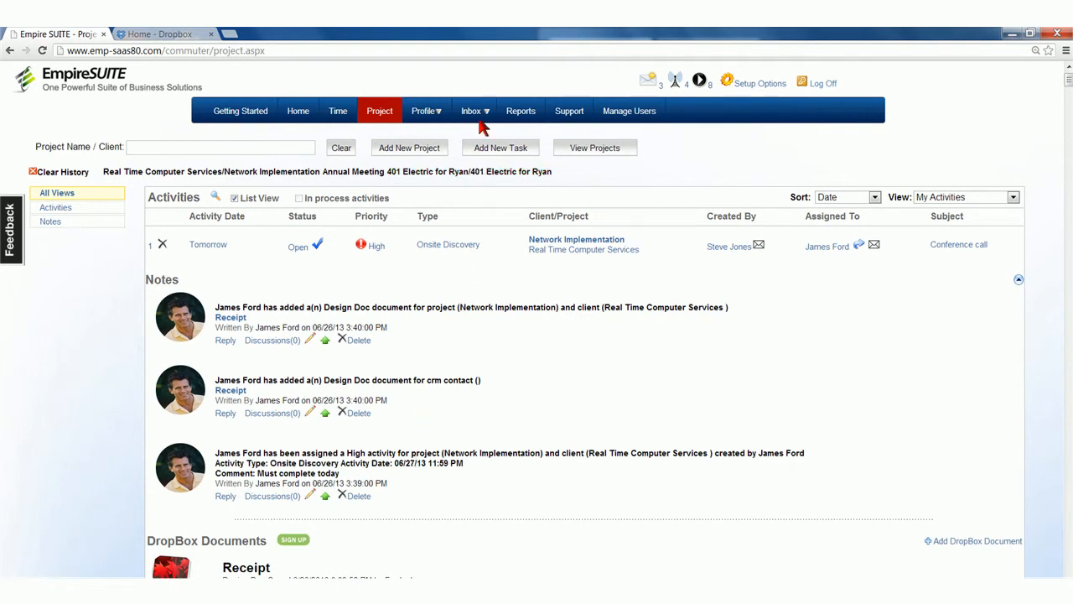
Step: Go to the Inbox and start a new message
left_click(471, 109)
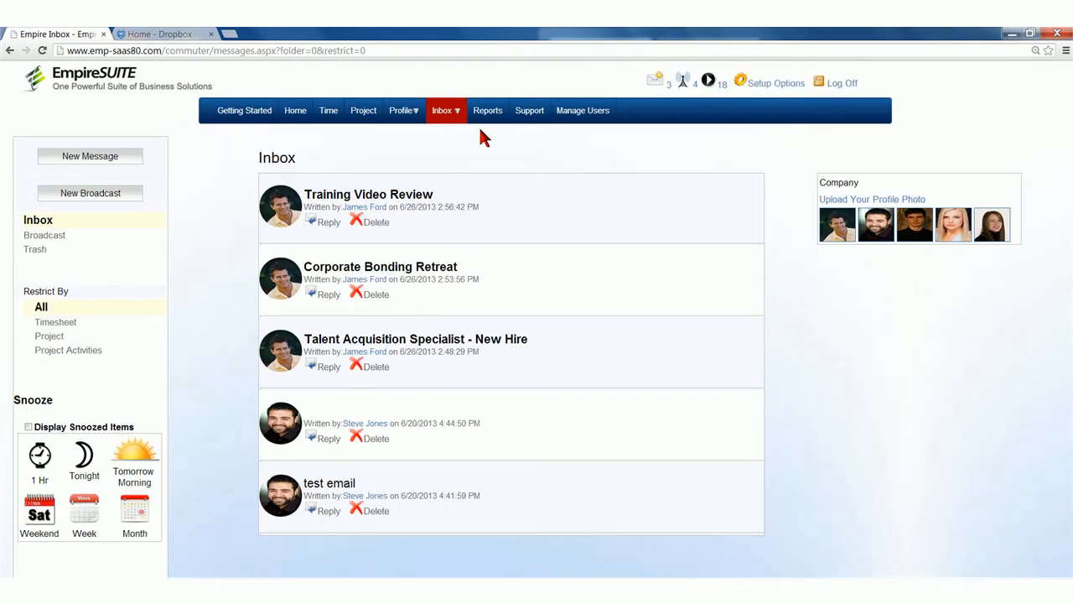
mouse_move(480, 141)
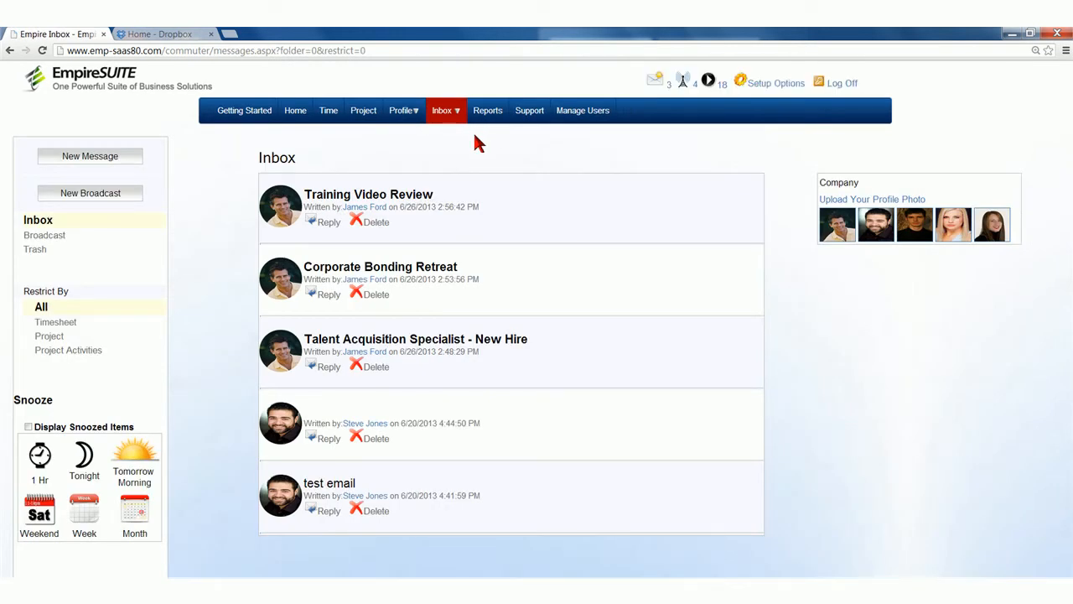
left_click(90, 156)
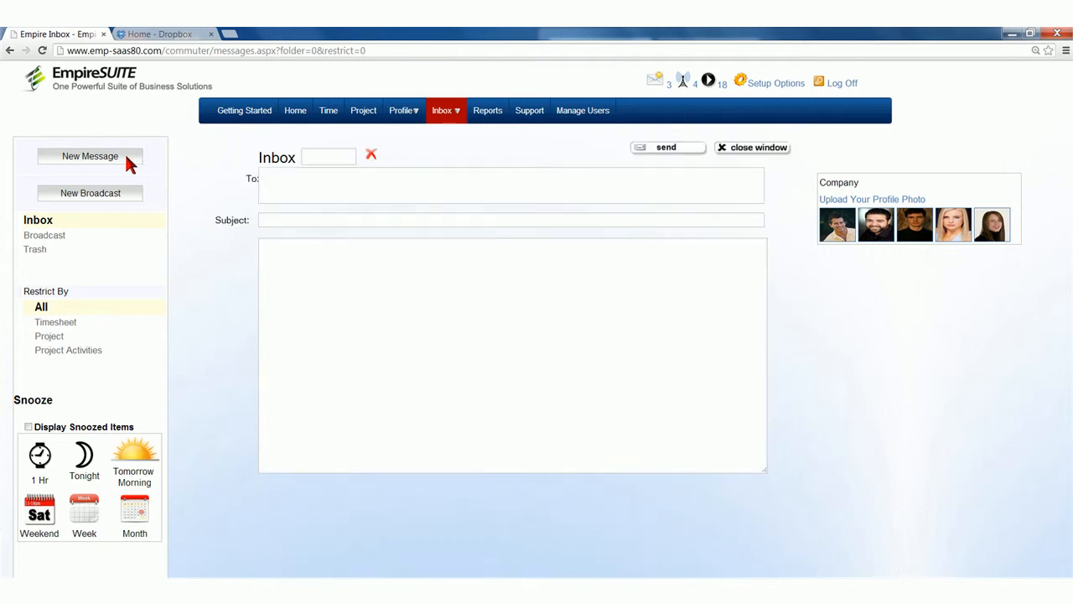
mouse_move(838, 225)
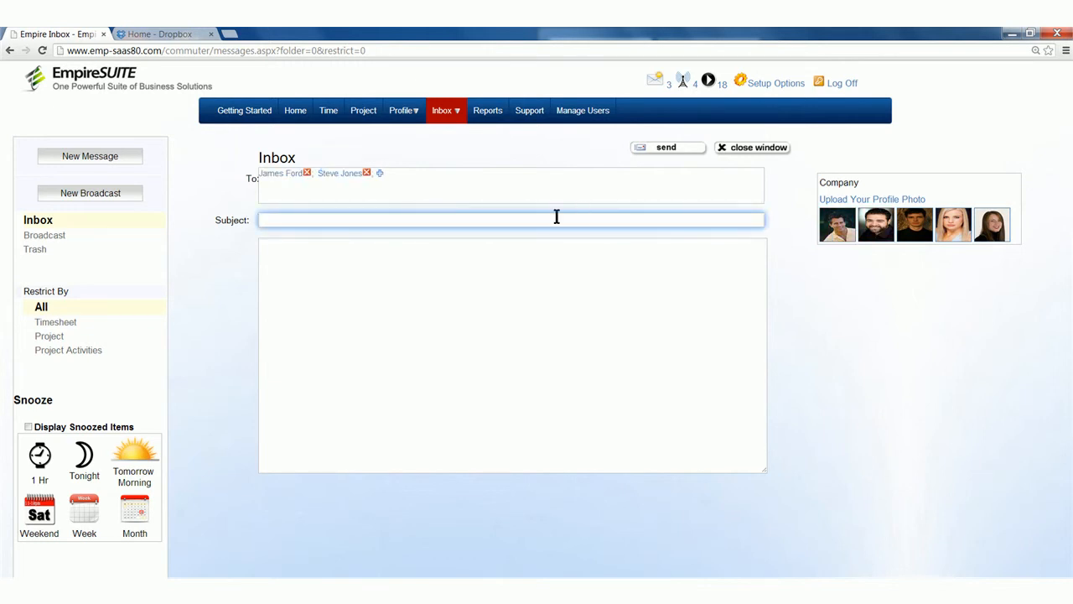
Step: Send the 'Morning meeting' message with body 'Please be on time'
type("Morn")
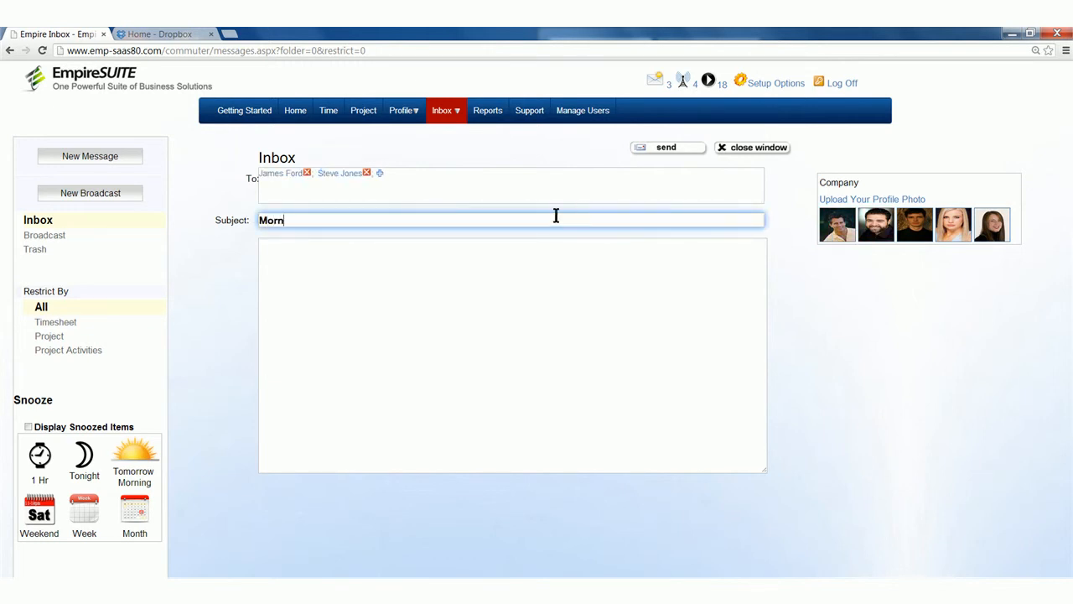
type("ing meeting")
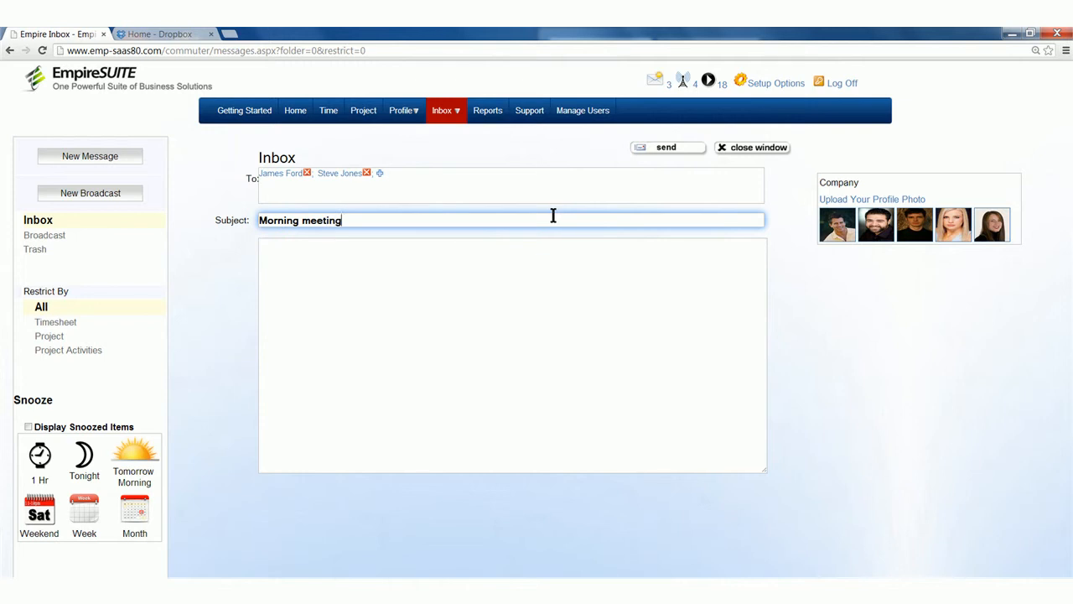
type("Please be on")
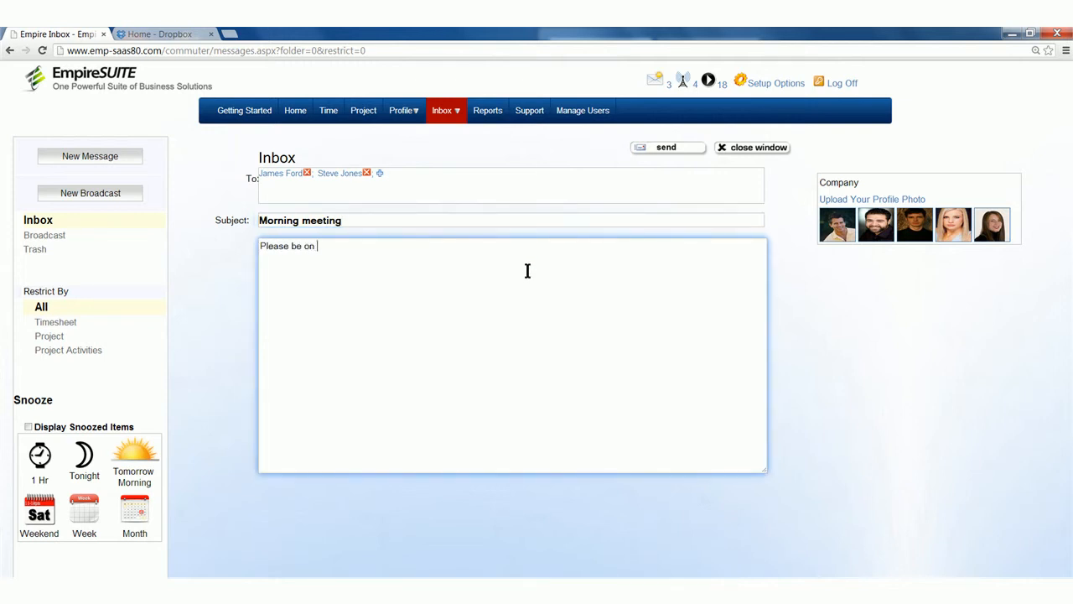
type("time")
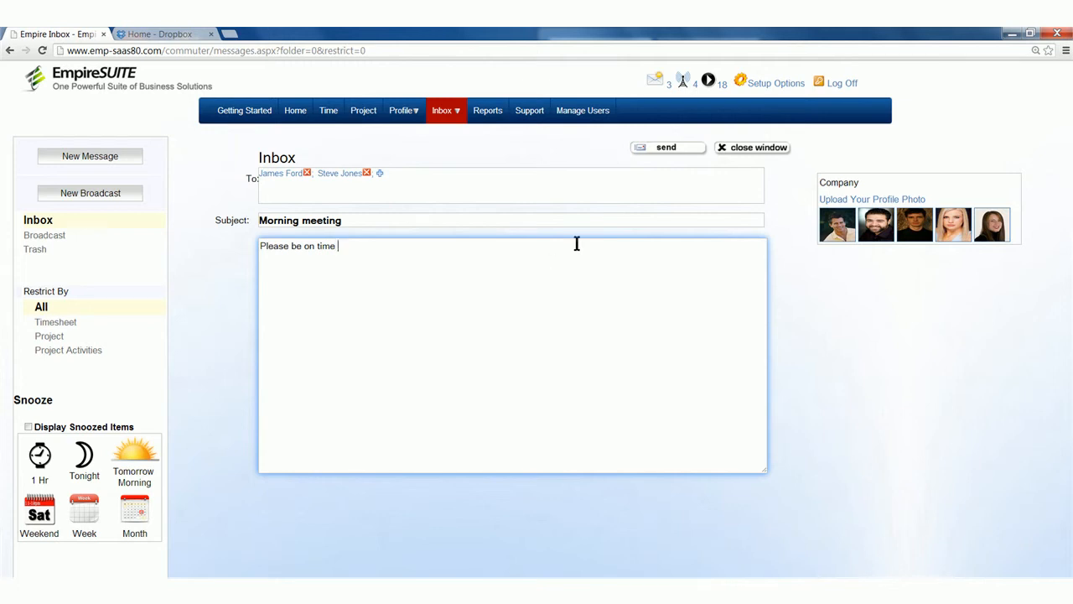
left_click(665, 147)
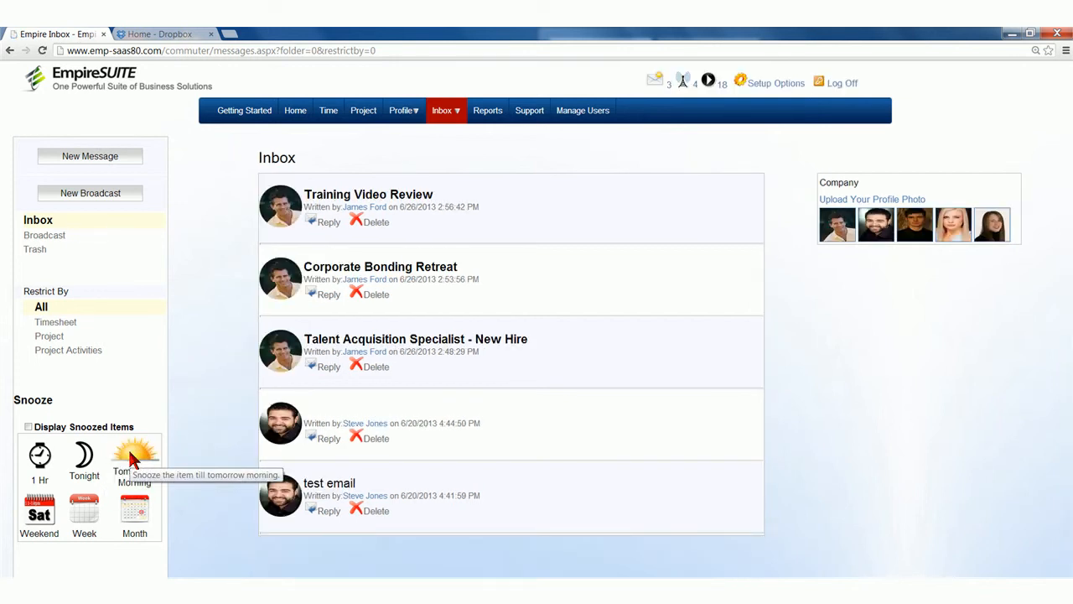
mouse_move(60, 454)
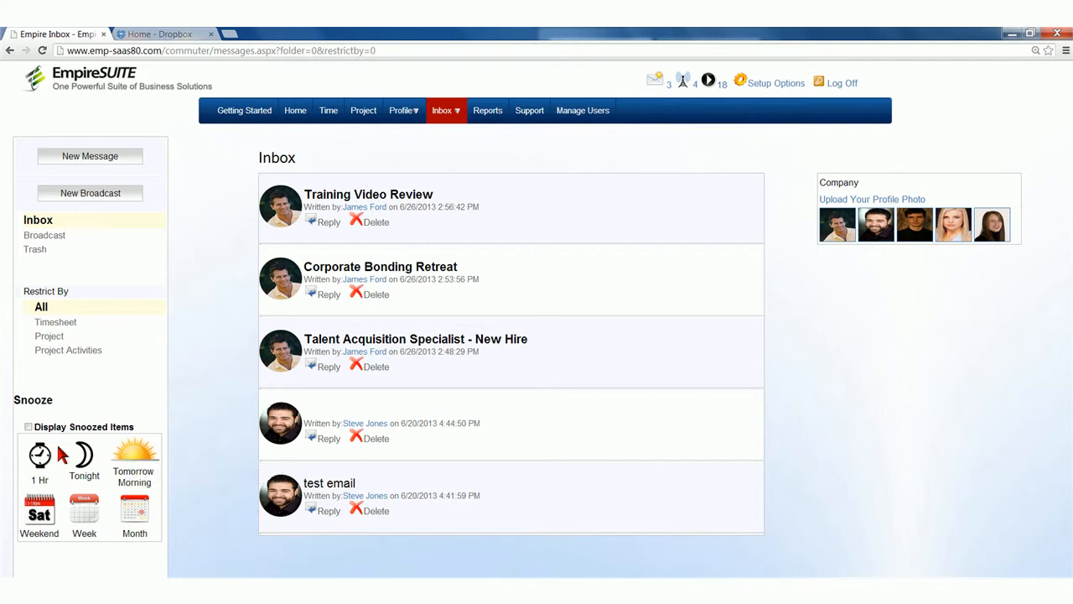
Step: Enable Display Snoozed Items so the Morning meeting message is listed
left_click(28, 425)
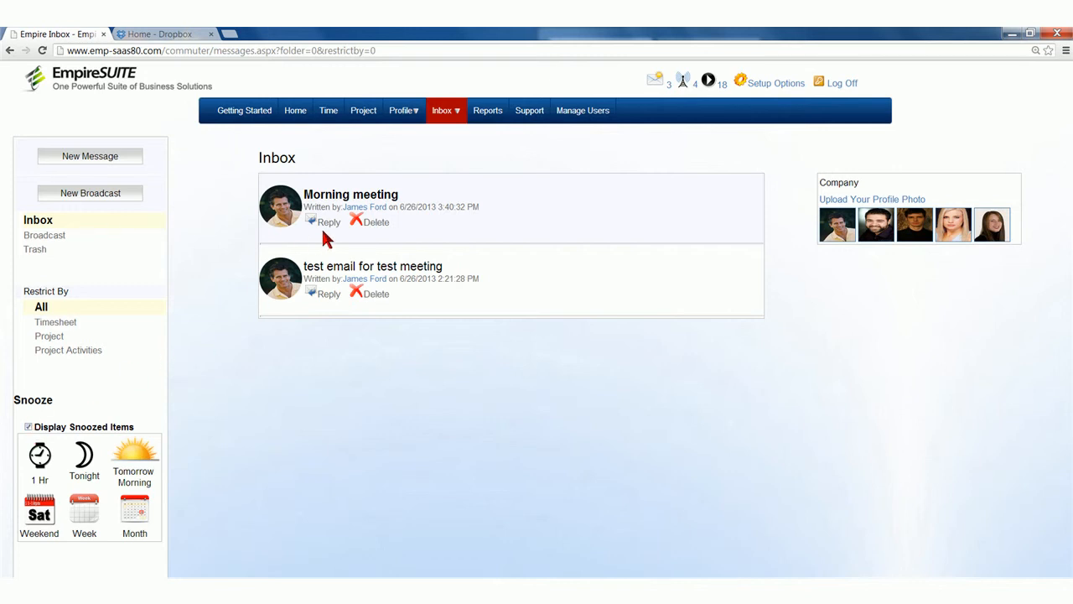
Step: Reply to the Morning meeting message with 'Don't worry, I will.'
left_click(350, 193)
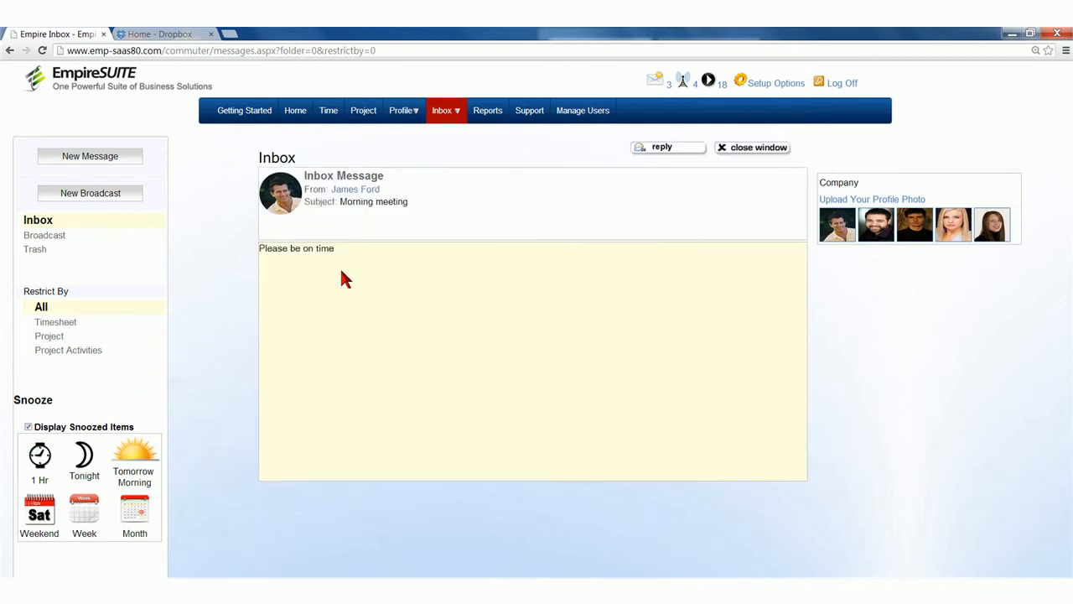
left_click(662, 147)
type("Don't worrry,")
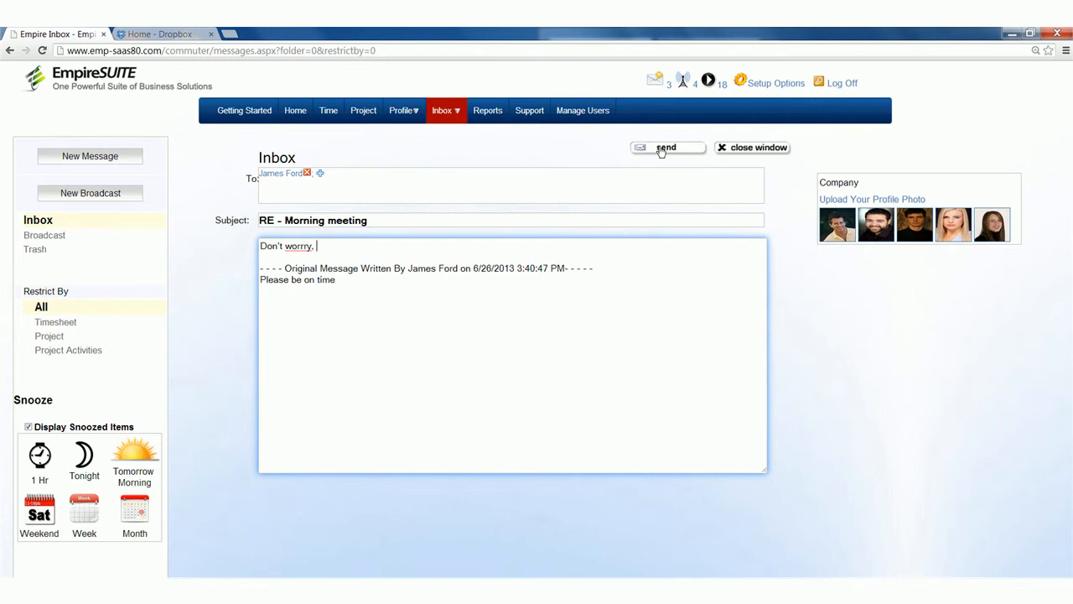
key("Backspace")
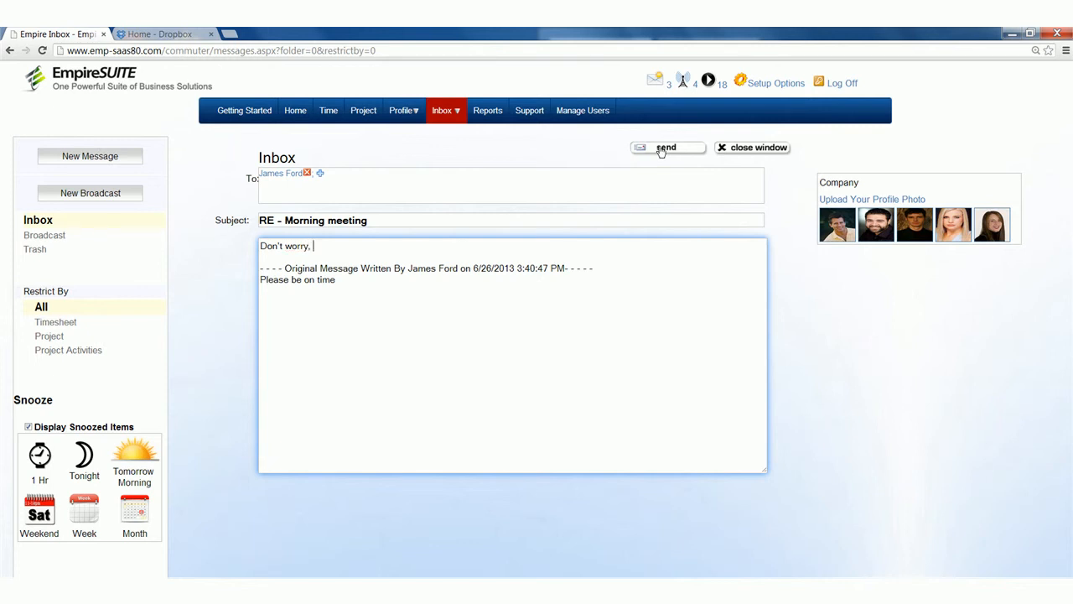
type("I will.")
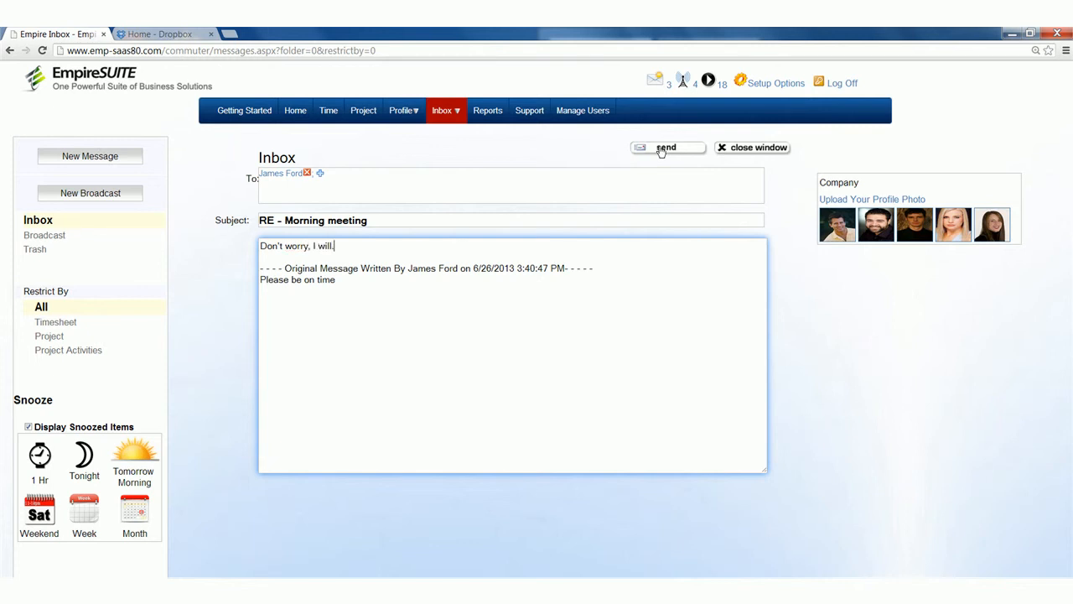
left_click(666, 147)
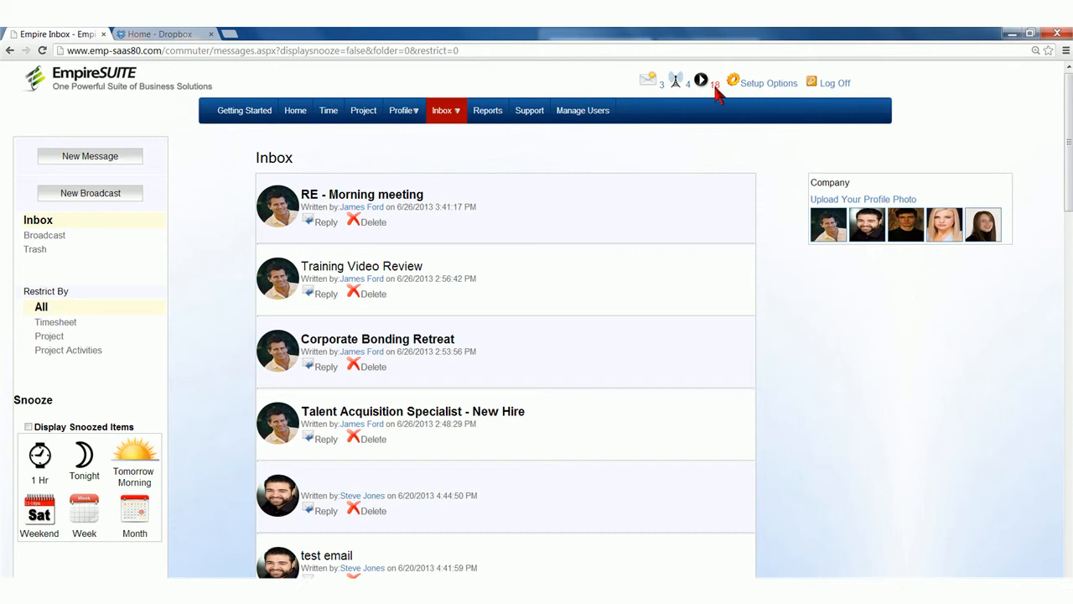
left_click(700, 82)
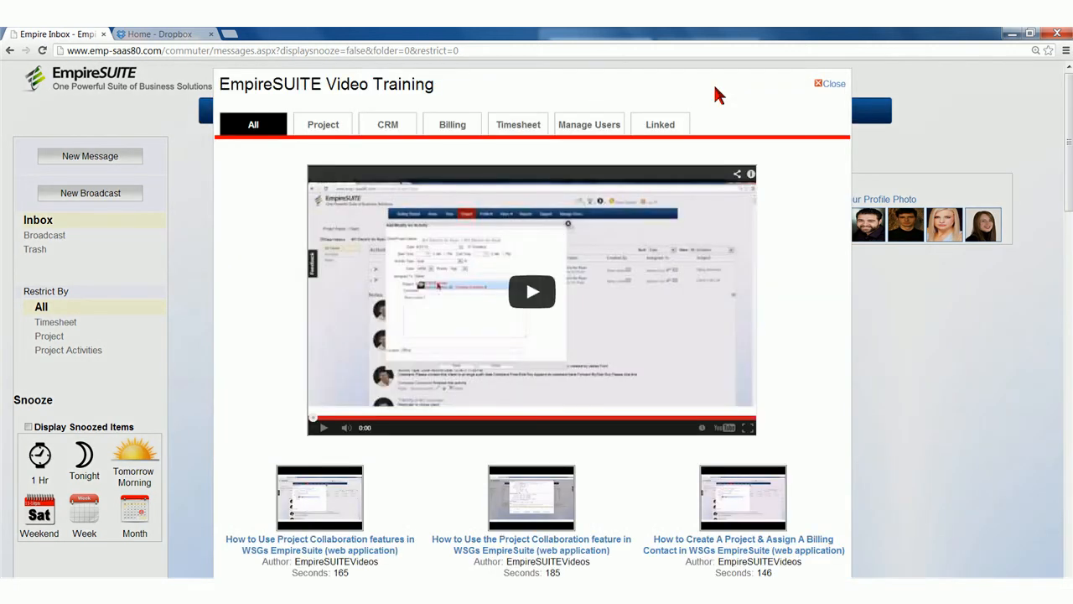
mouse_move(746, 99)
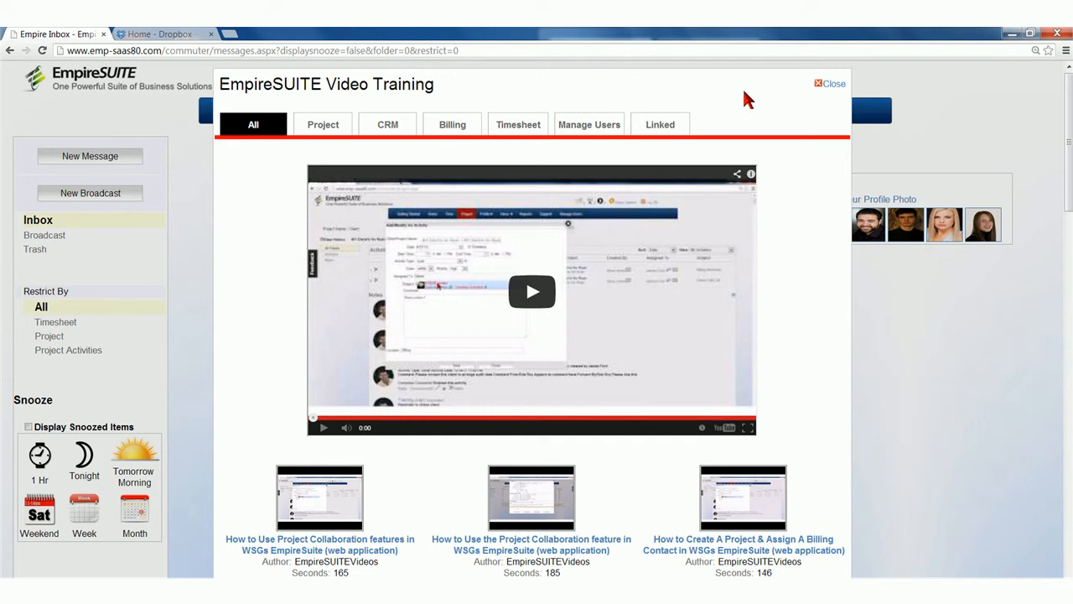
left_click(828, 83)
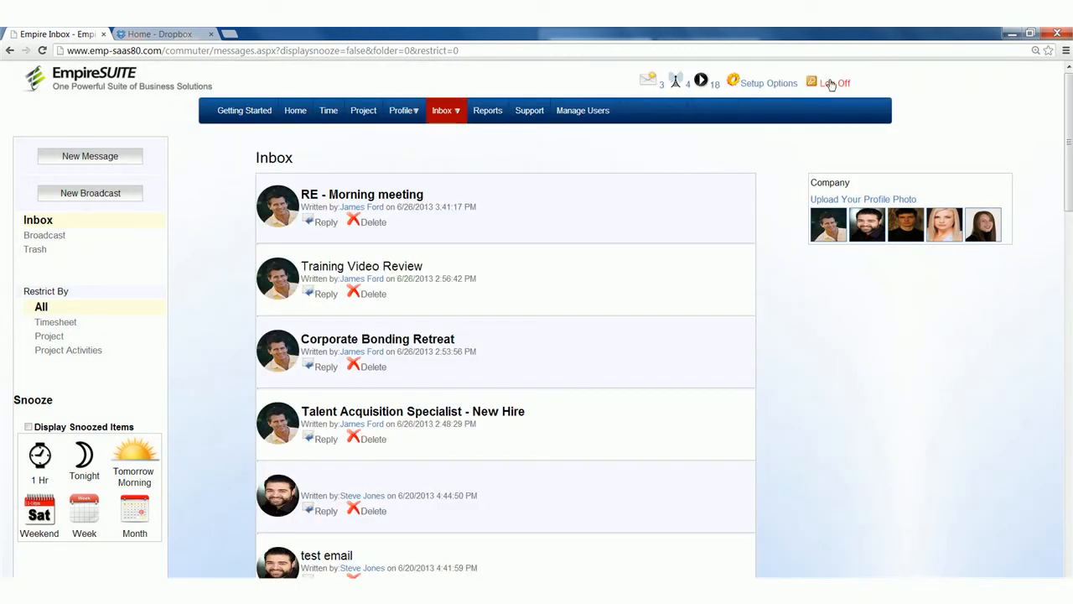
mouse_move(811, 117)
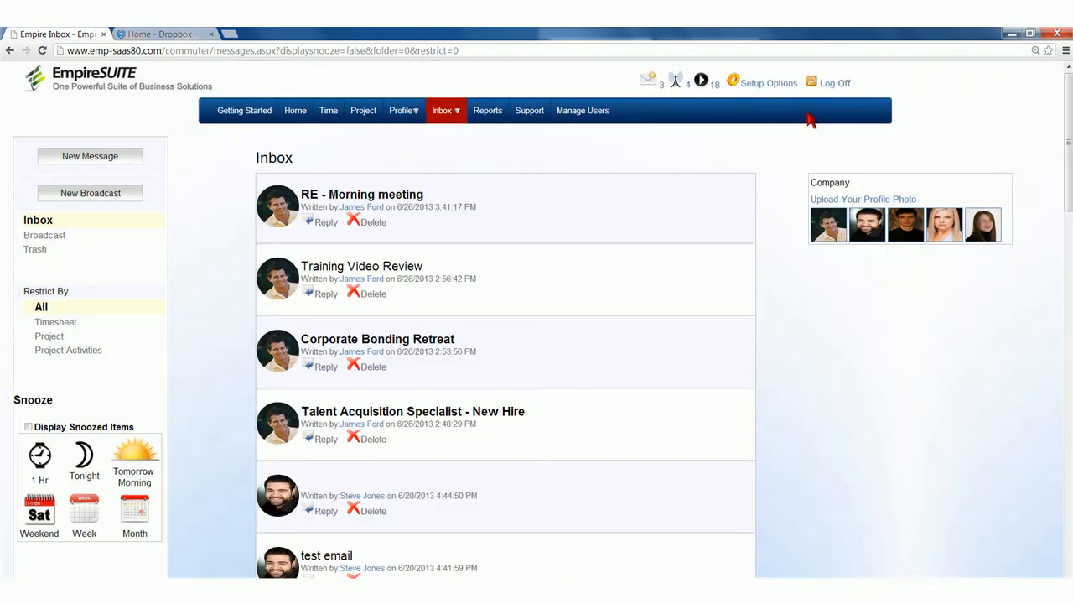
mouse_move(478, 248)
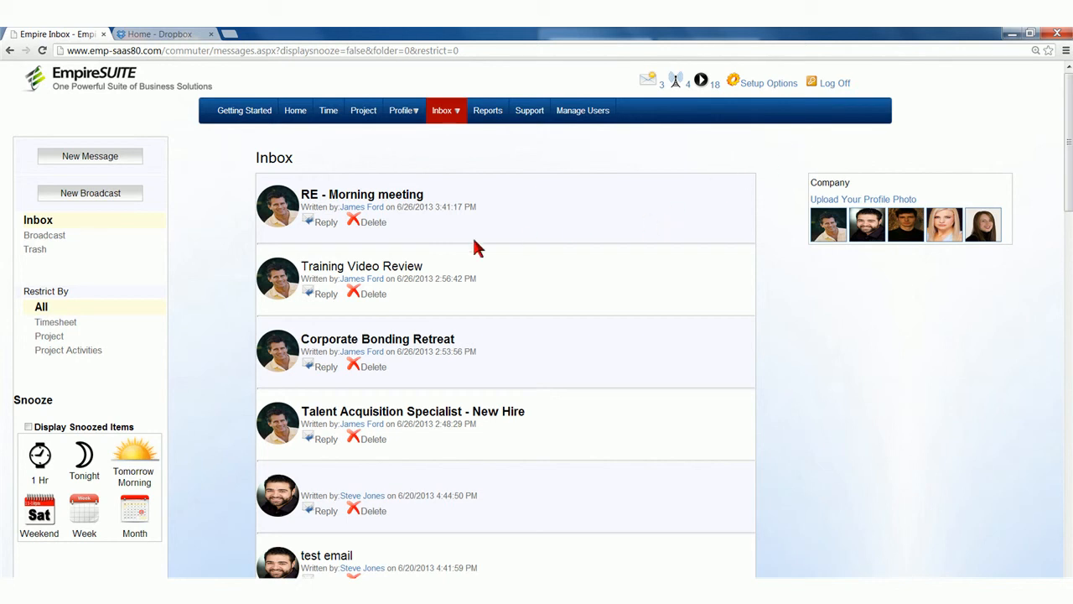